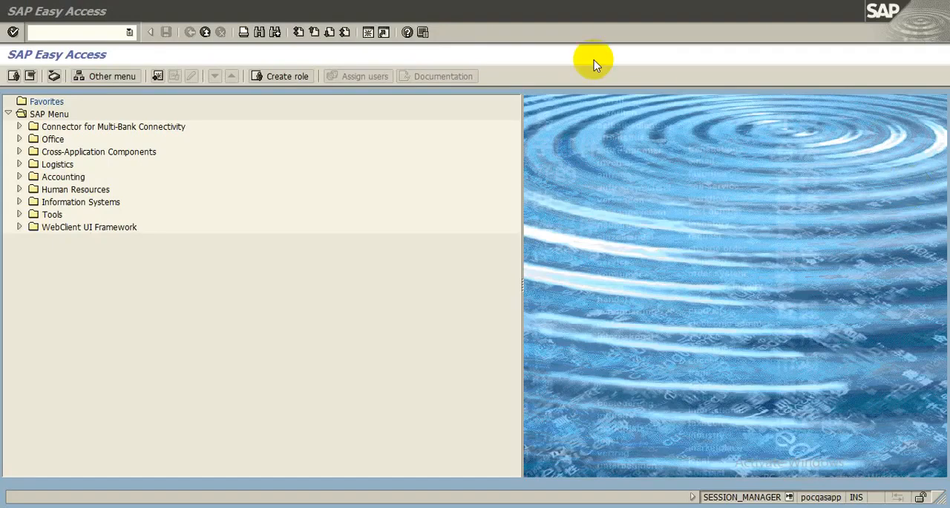
Run ML81N to reproduce the 'Customizing incorrectly maintained' error
click(74, 32)
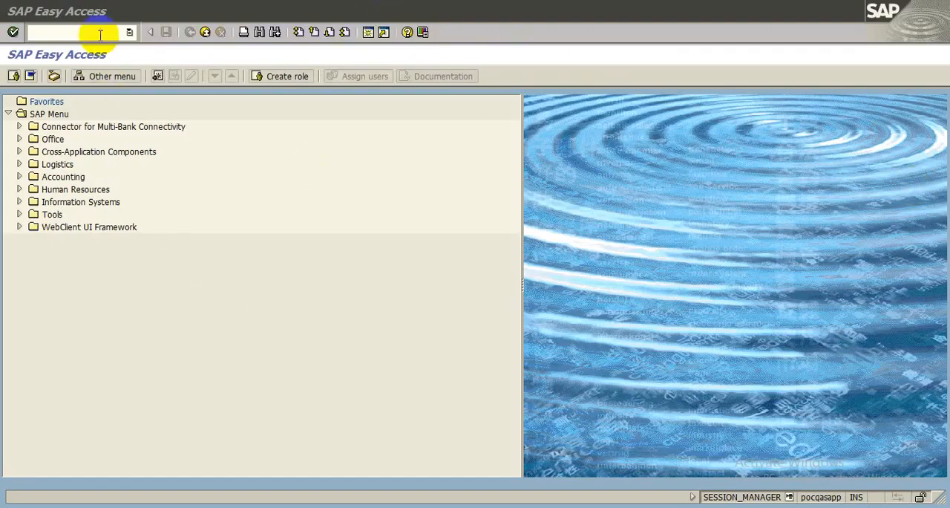
text(ML81N)
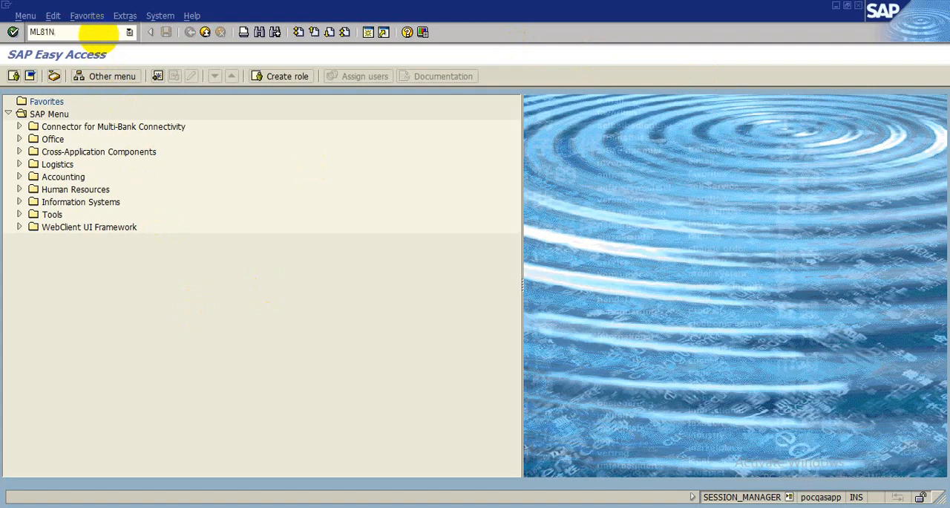
key(Enter)
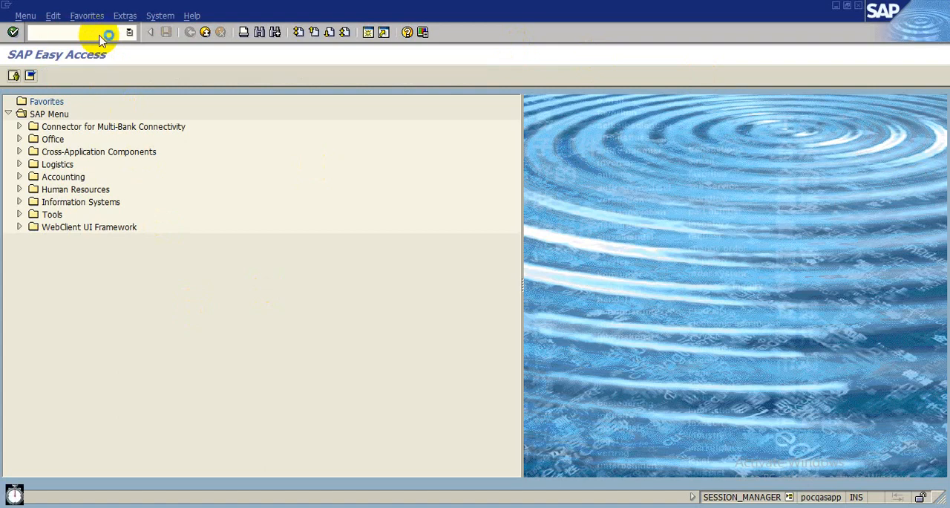
text(ML81N)
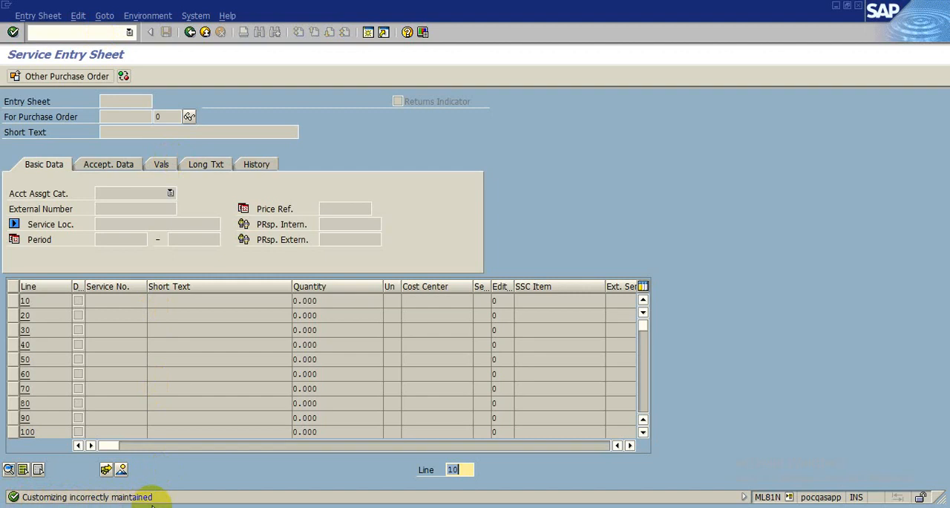
mouse_move(180, 70)
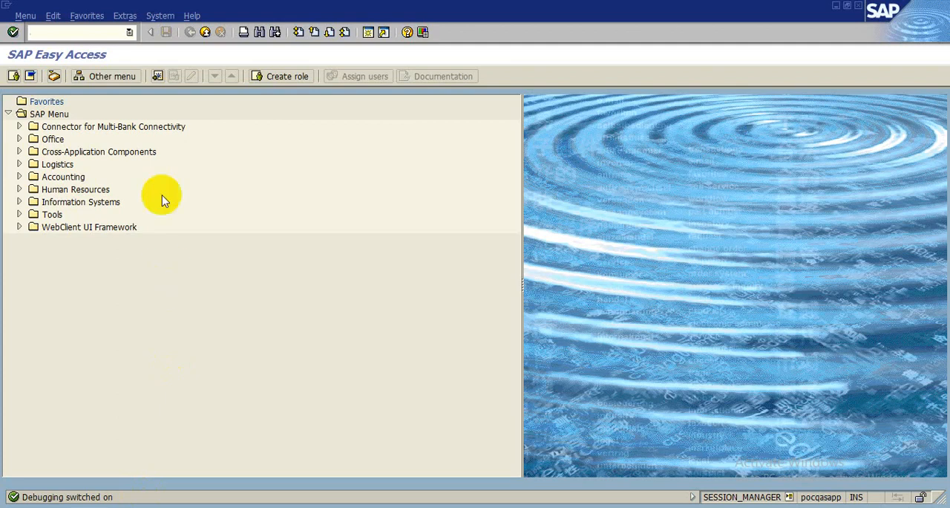
Rerun ML81N with debugging on, stopping in the ABAP Debugger at WILL_CAUSE_RABAX
text(B)
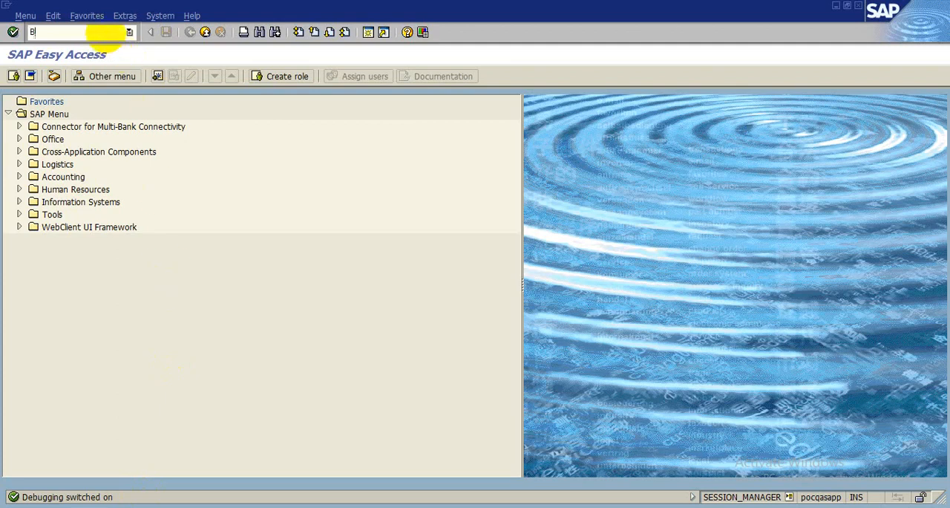
text(ML81)
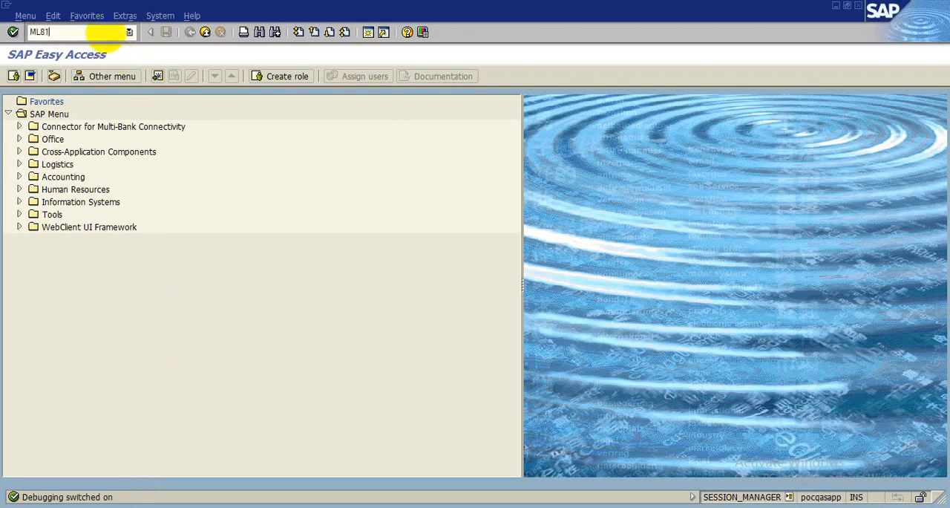
key(Enter)
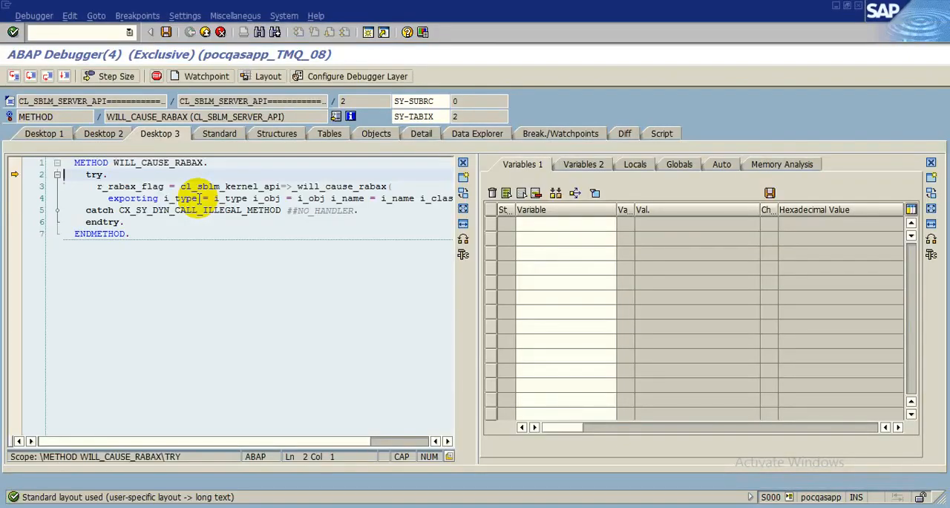
Set a statement breakpoint on the ABAP command MESSAGE
click(137, 14)
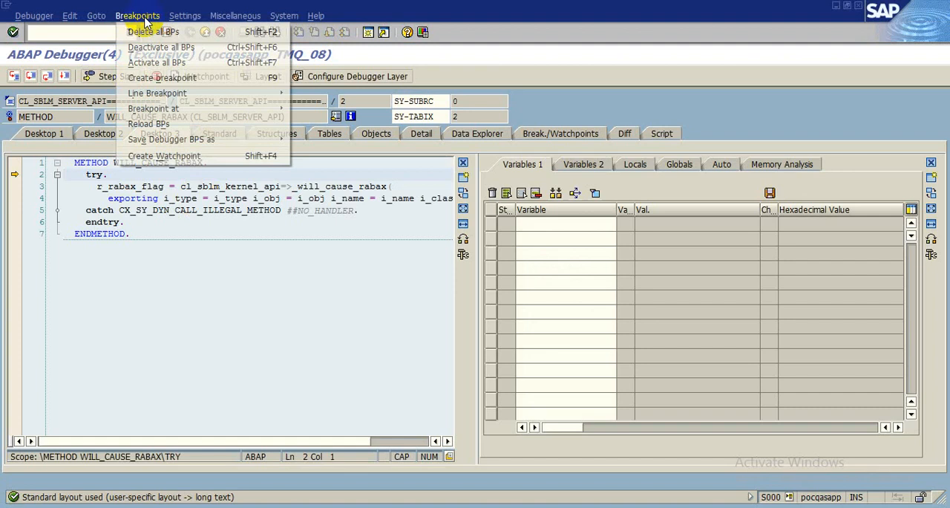
mouse_move(161, 77)
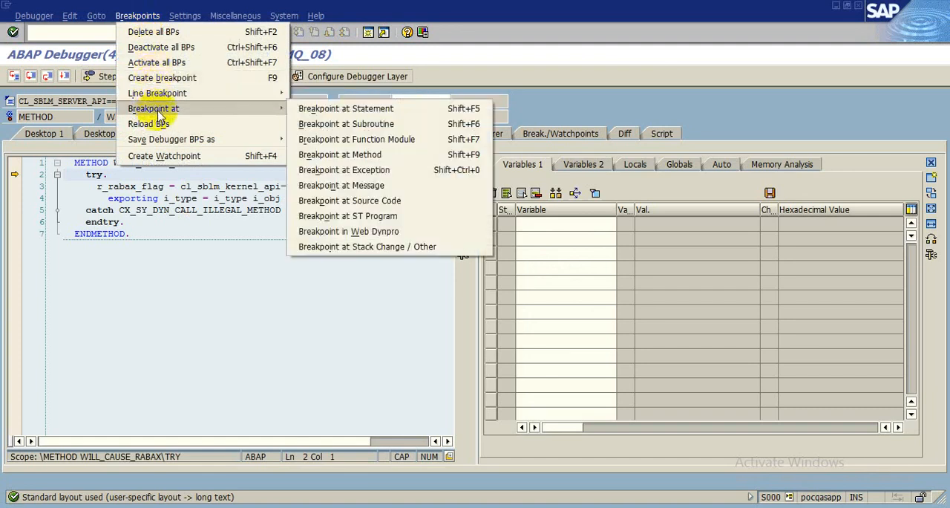
mouse_move(230, 108)
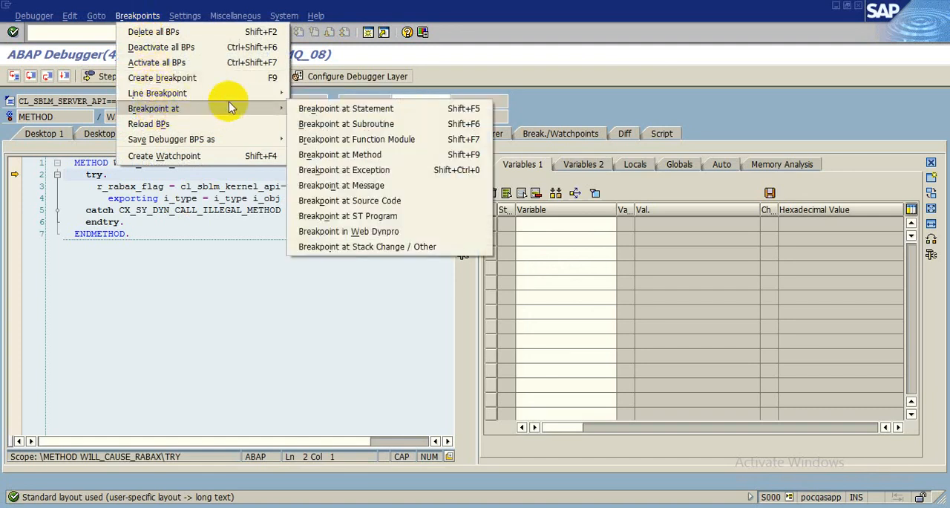
mouse_move(345, 108)
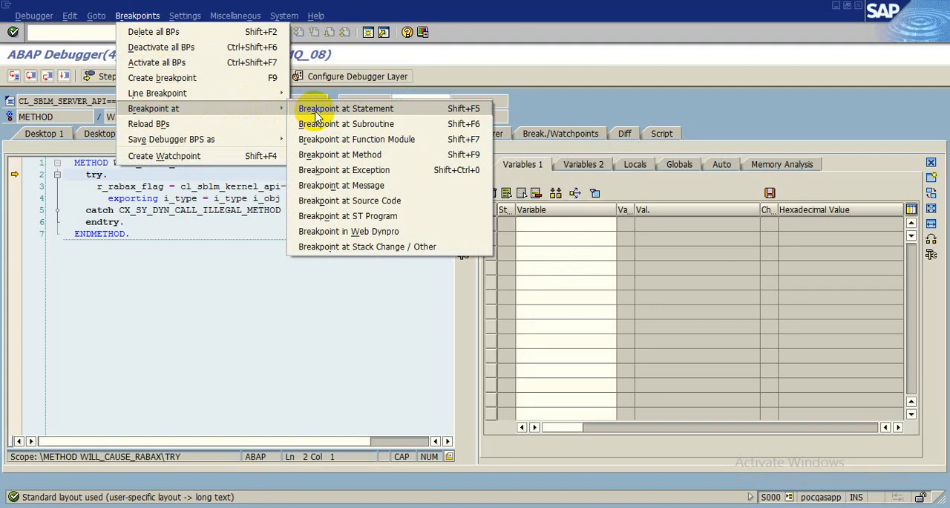
click(345, 108)
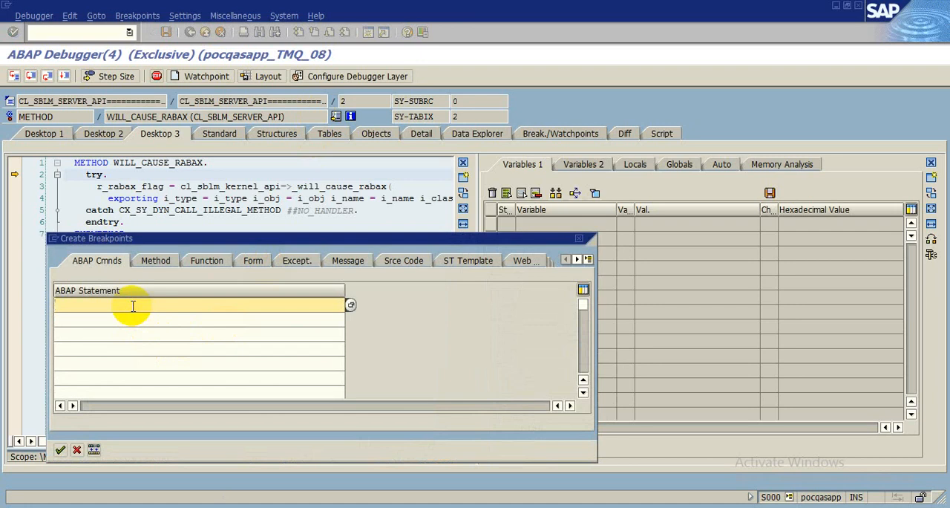
text(MESSAG)
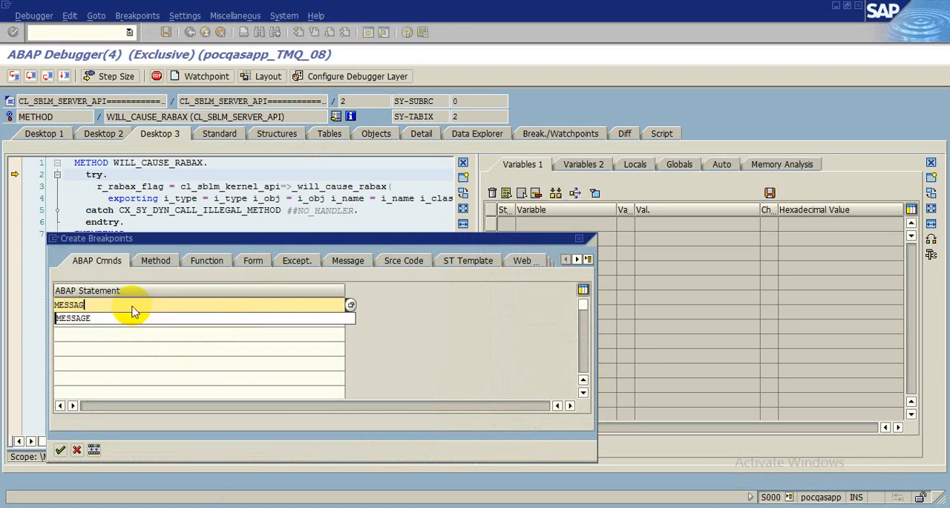
click(72, 317)
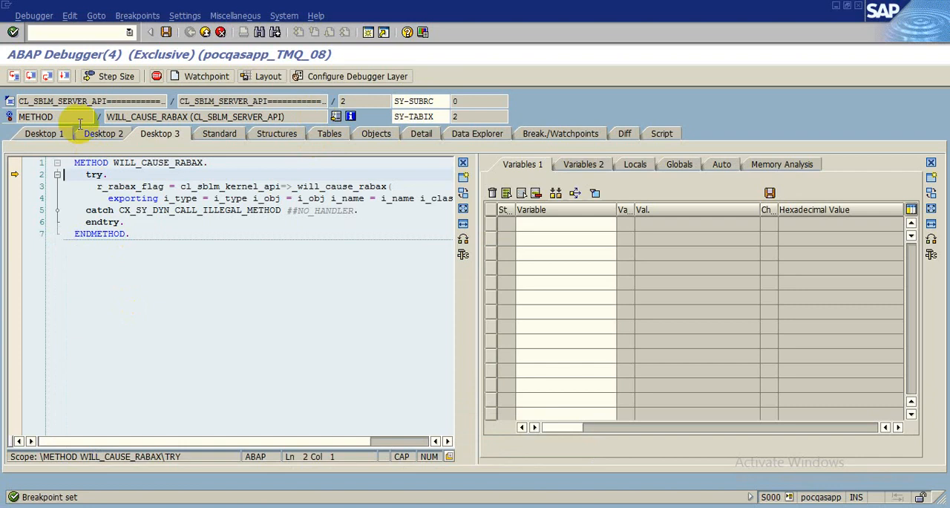
mouse_move(64, 75)
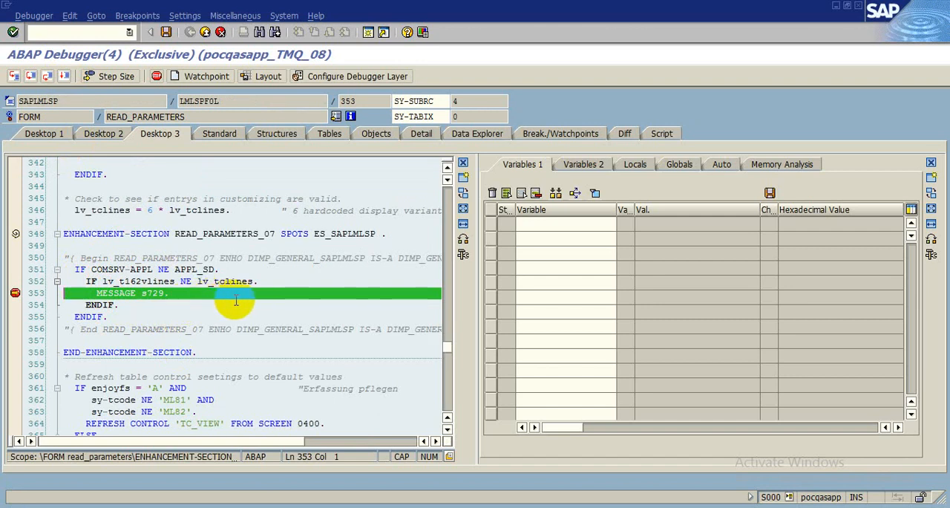
mouse_move(185, 304)
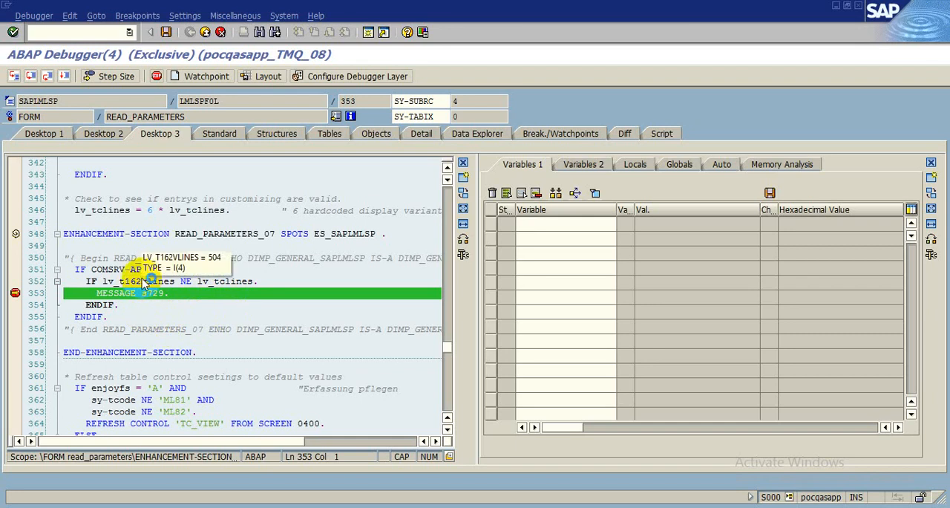
mouse_move(144, 284)
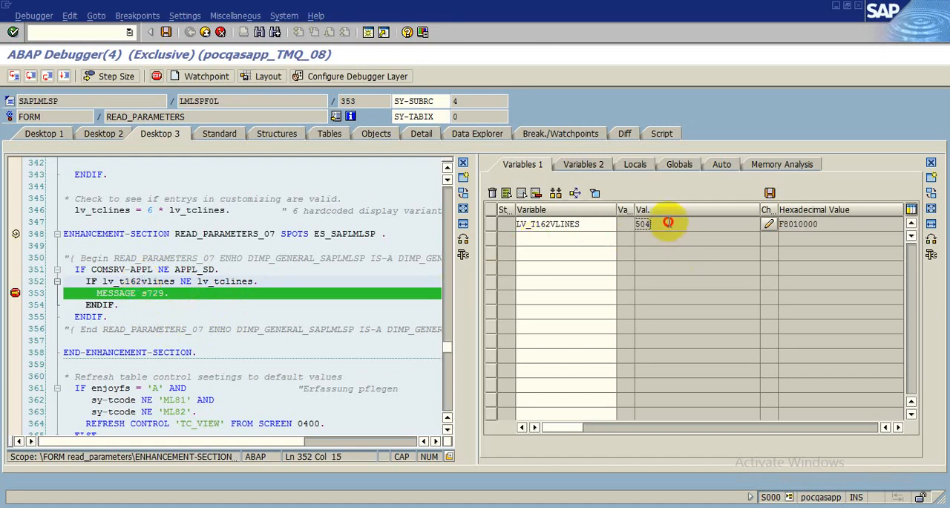
mouse_move(616, 277)
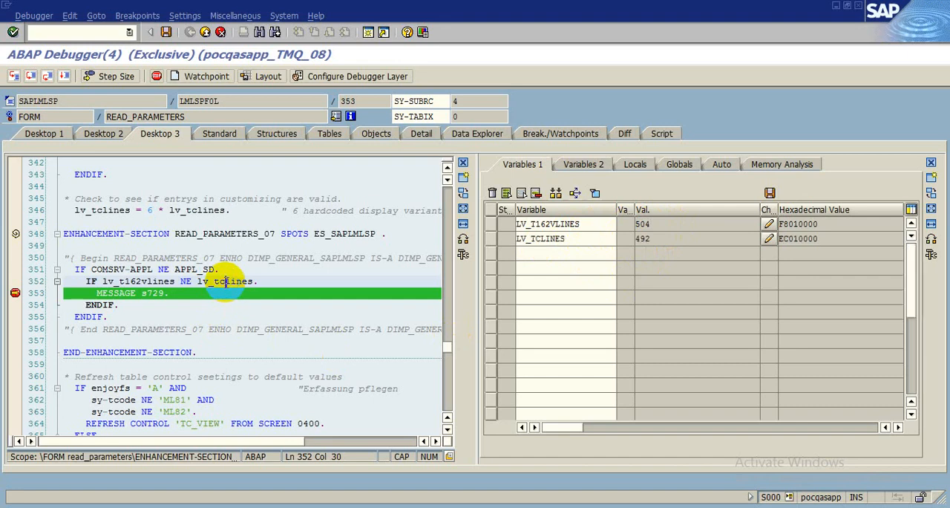
mouse_move(664, 238)
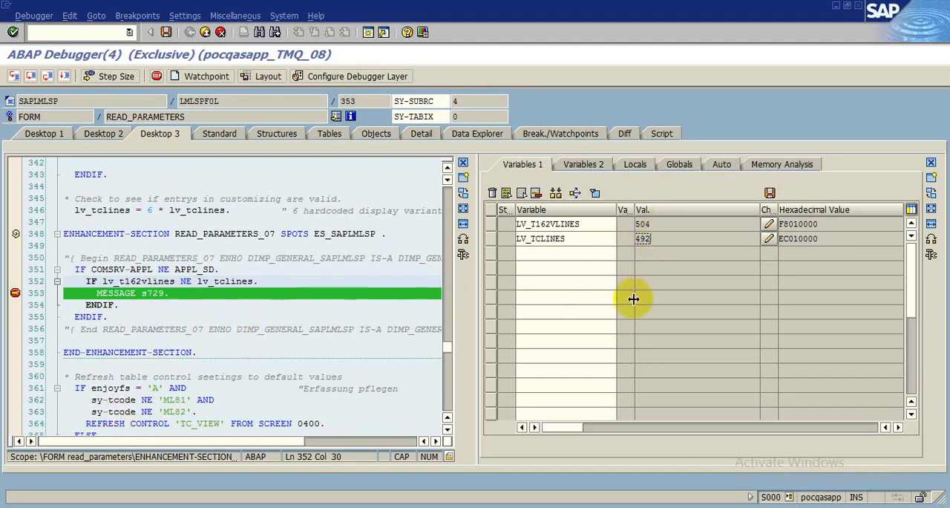
mouse_move(652, 289)
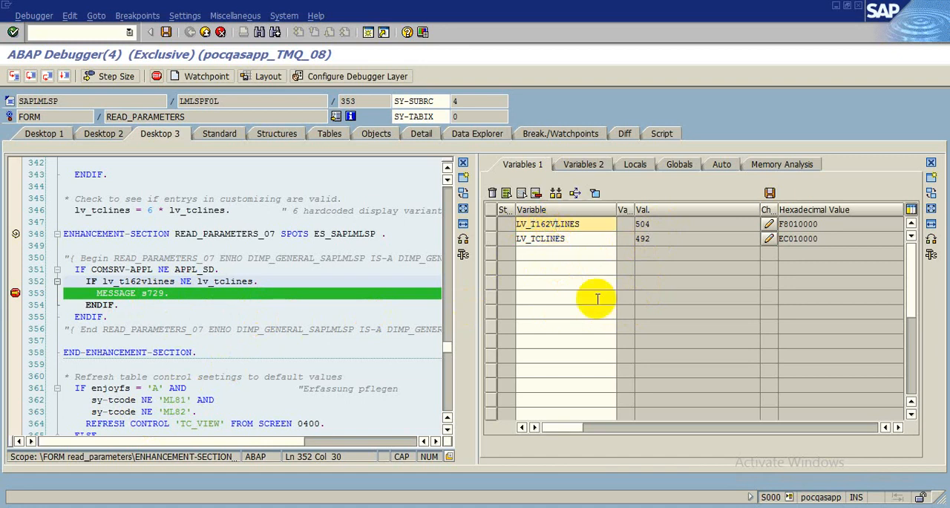
mouse_move(659, 243)
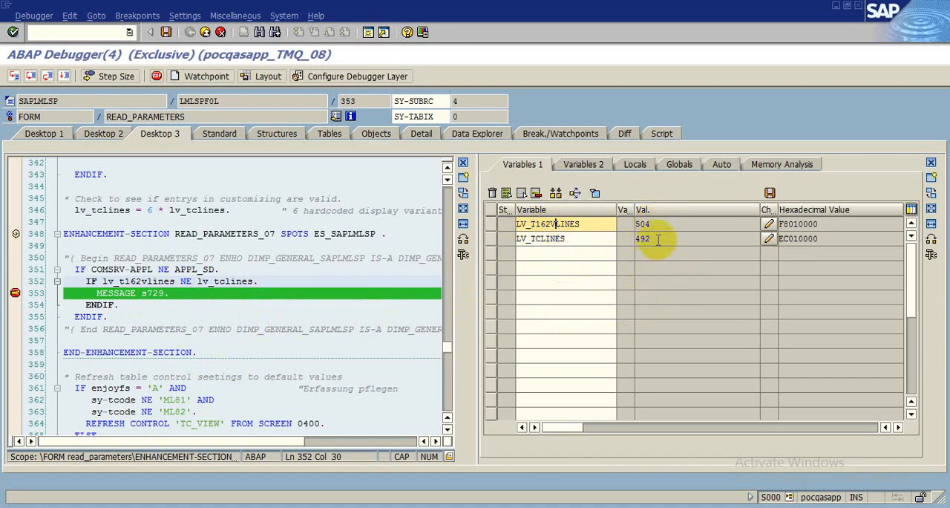
mouse_move(497, 297)
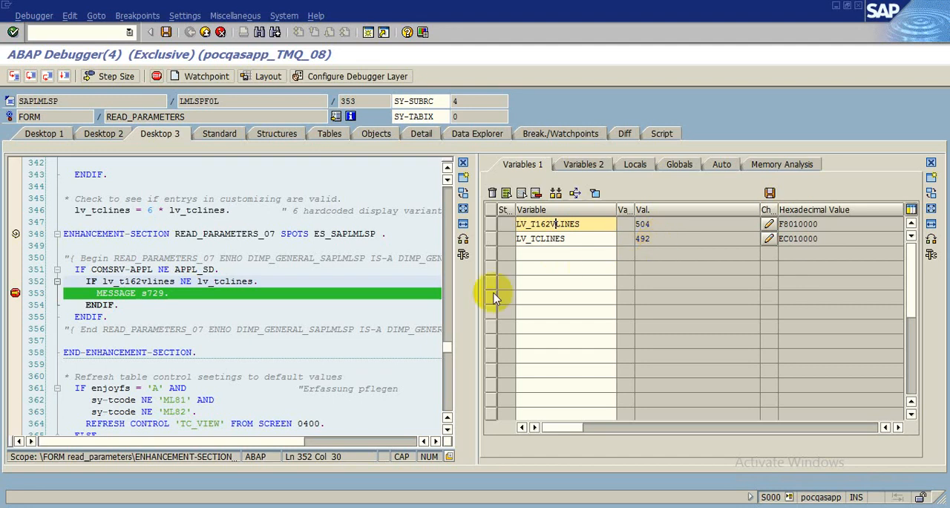
mouse_move(597, 301)
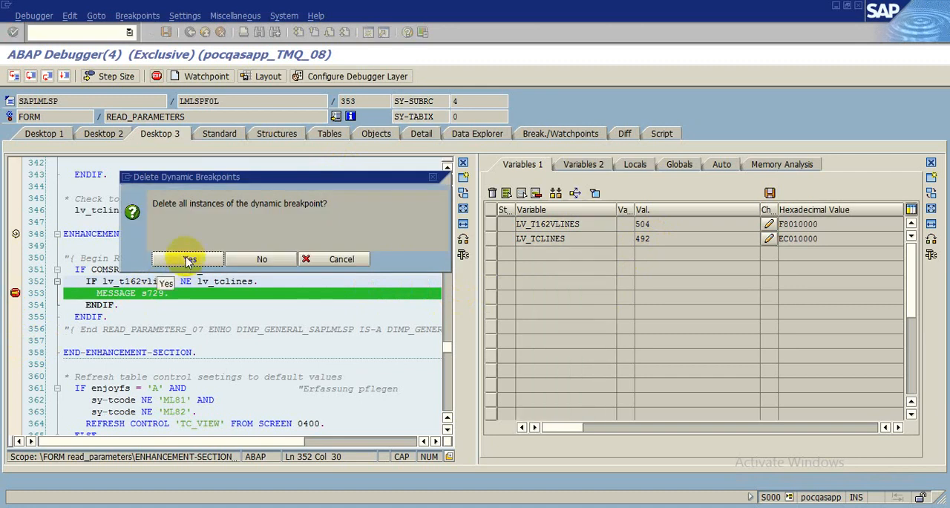
Delete the MESSAGE breakpoint and exit the debugged application back to Easy Access
click(188, 259)
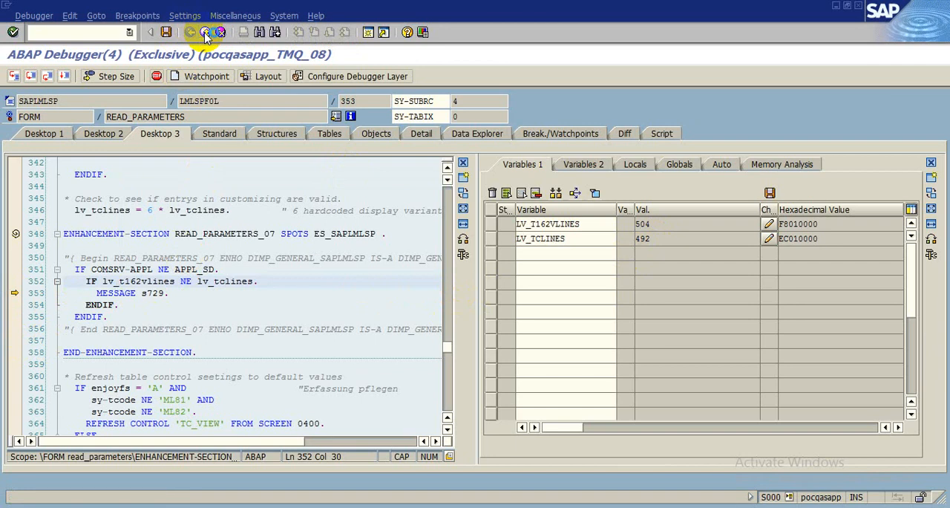
click(205, 32)
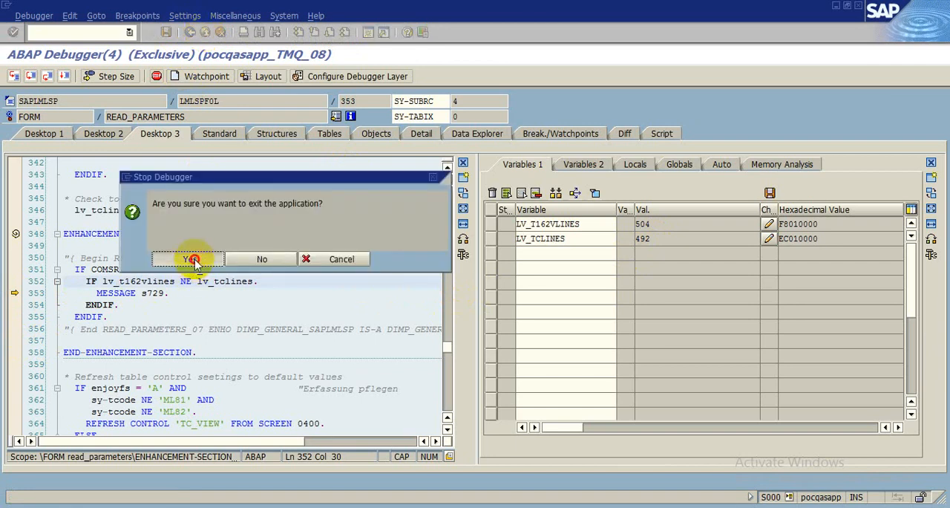
click(192, 258)
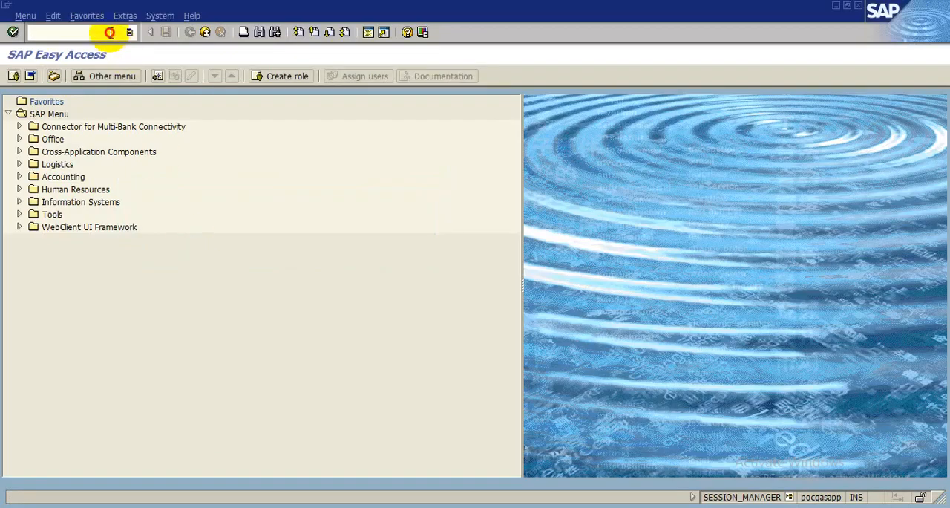
Open table view T162V for maintenance in SM30, past the SAP data warning
text(SM)
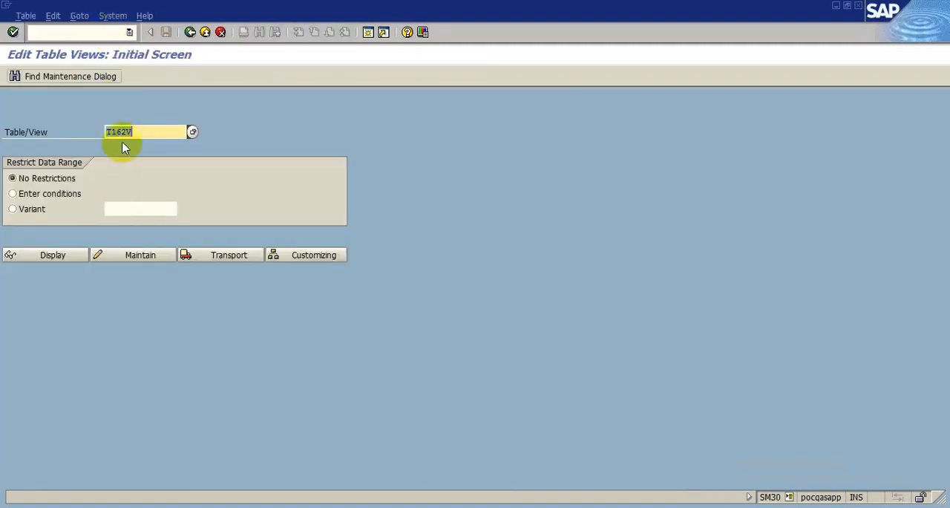
click(140, 255)
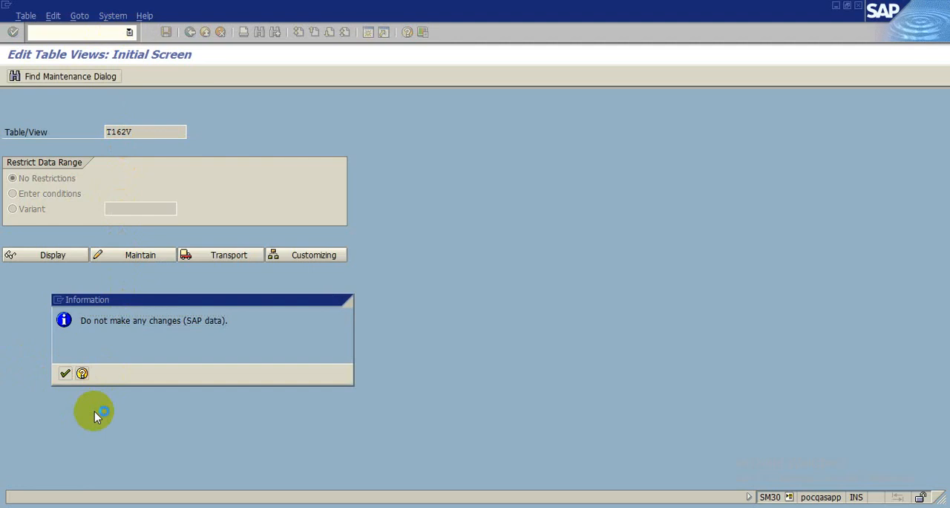
click(65, 373)
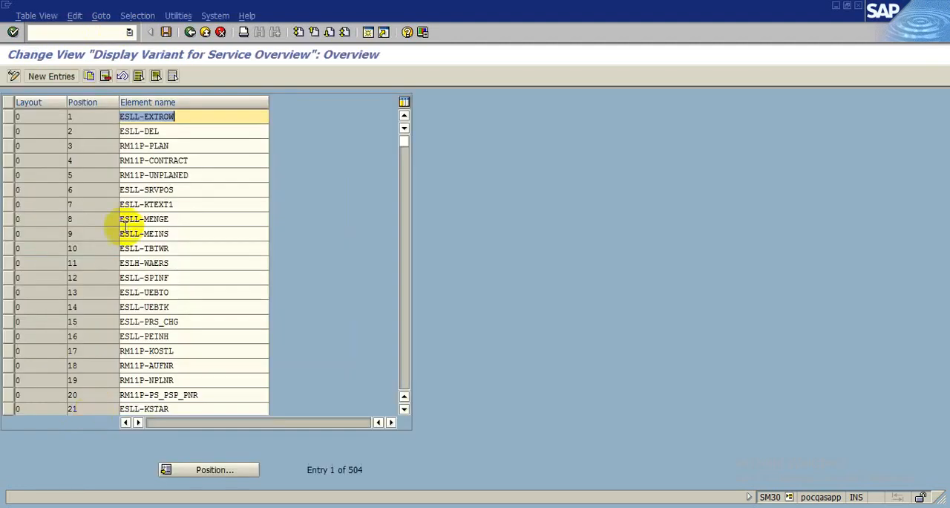
mouse_move(384, 308)
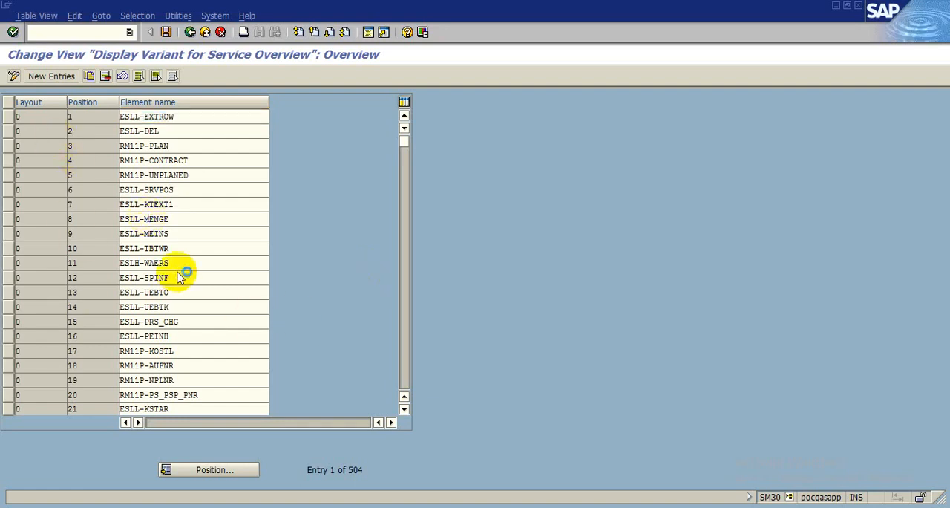
Scroll to layout 0 entries 118–119 and mark ESLL-PER_SDATE and ESLL-PER_EDATE
scroll(down, 3)
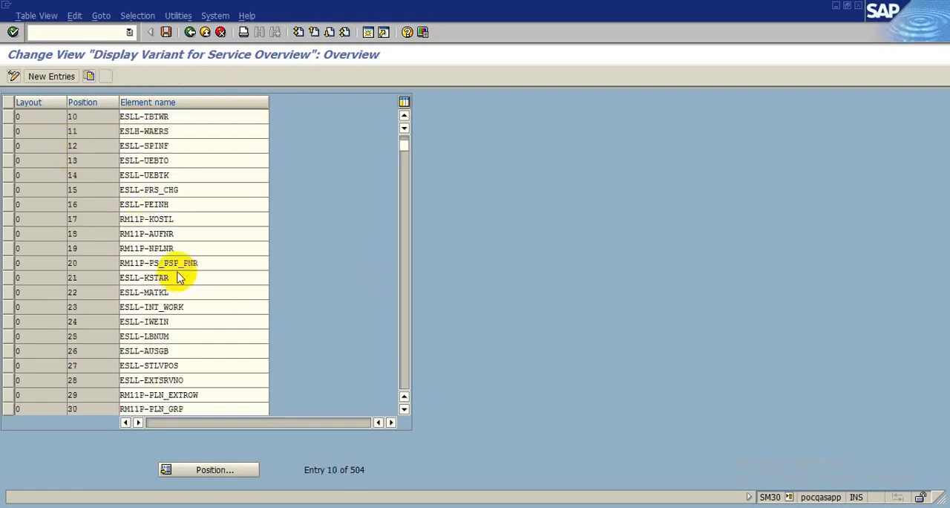
scroll(down, 3)
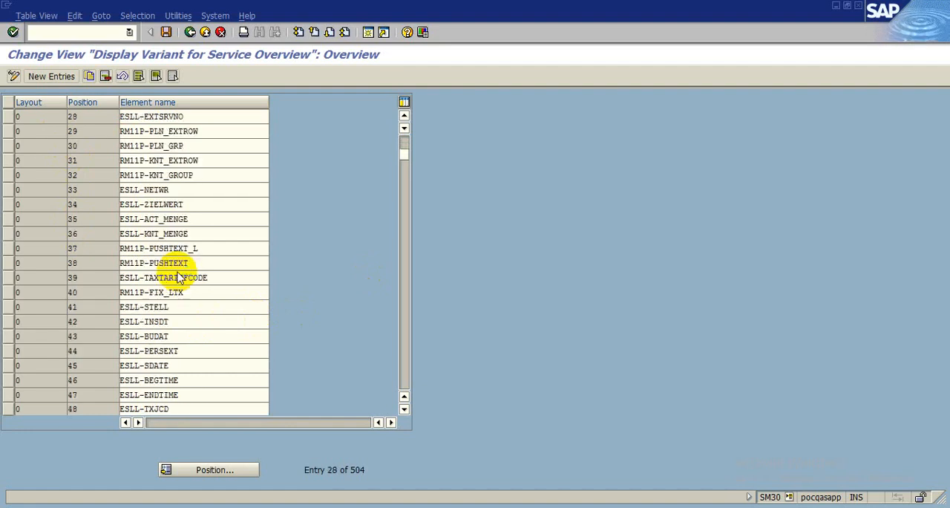
scroll(down, 3)
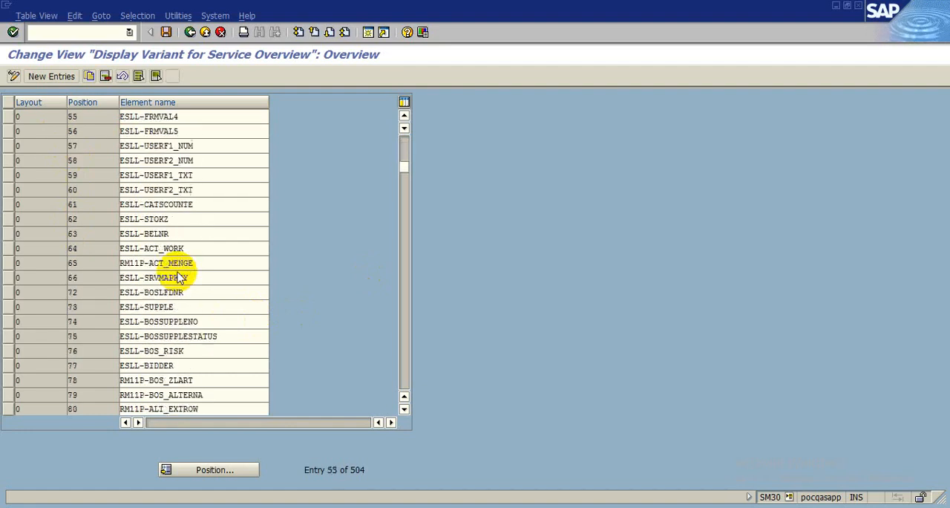
scroll(down, 3)
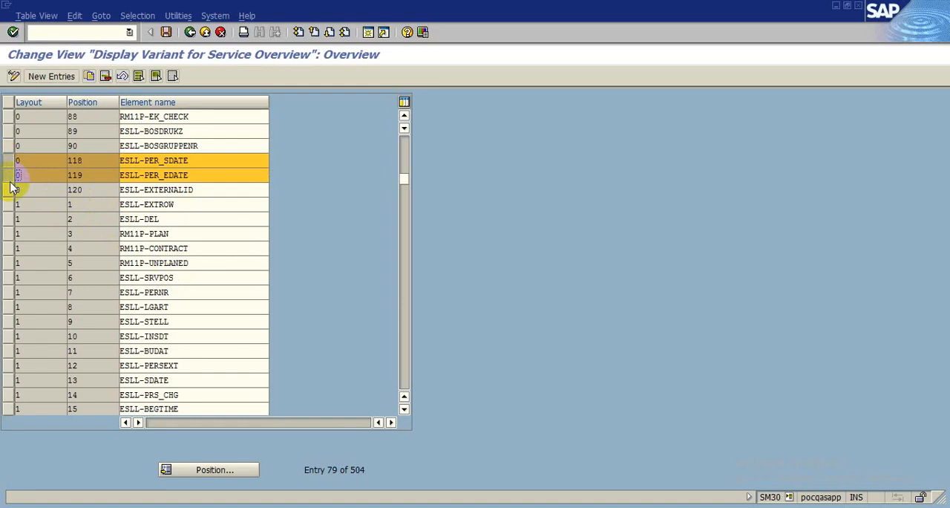
mouse_move(16, 252)
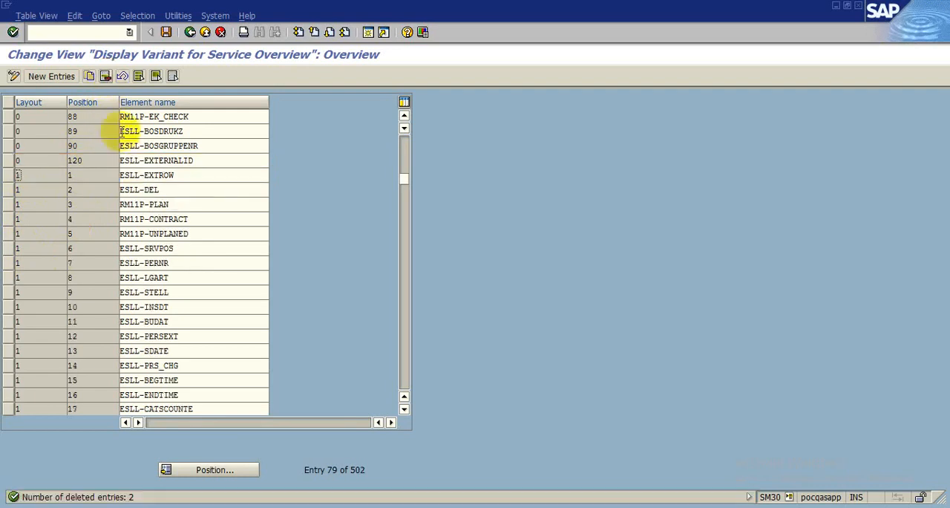
Delete the PER_SDATE/PER_EDATE pairs in layouts 1 and 2, leaving 498 entries
scroll(down, 3)
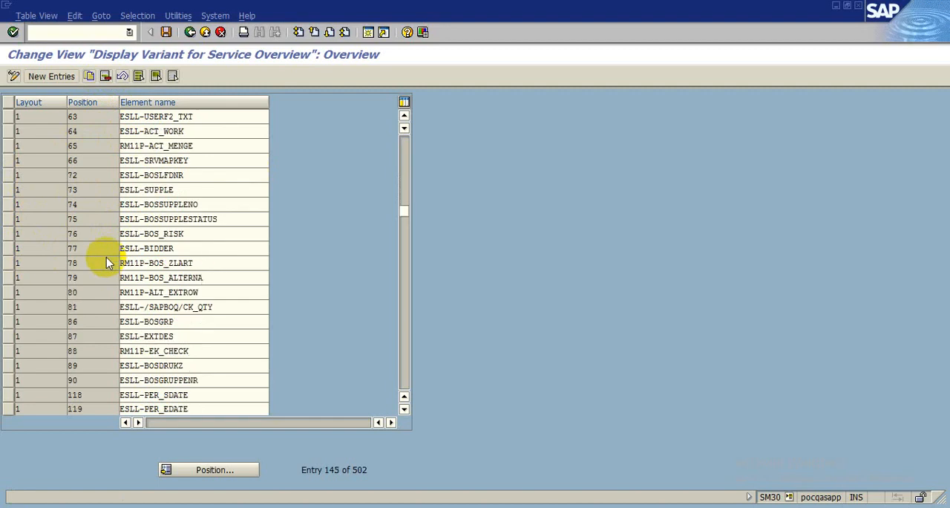
scroll(down, 3)
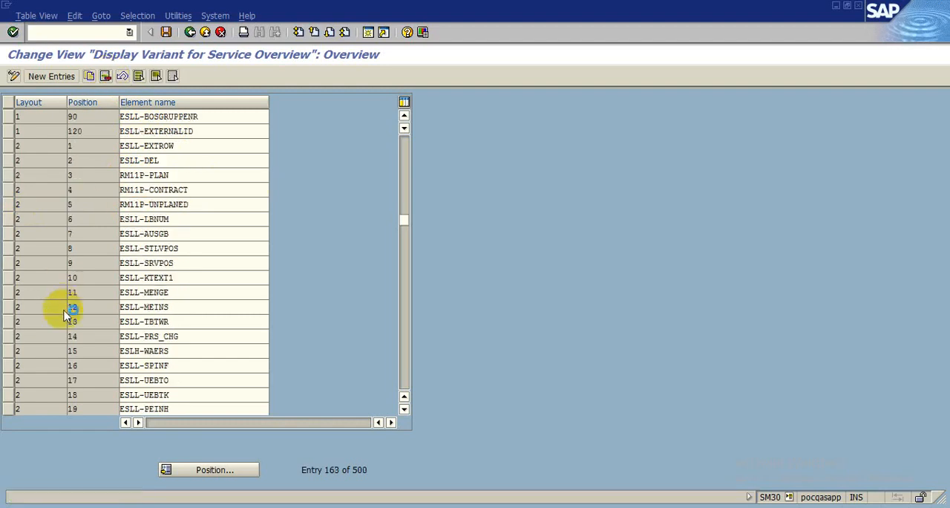
scroll(down, 3)
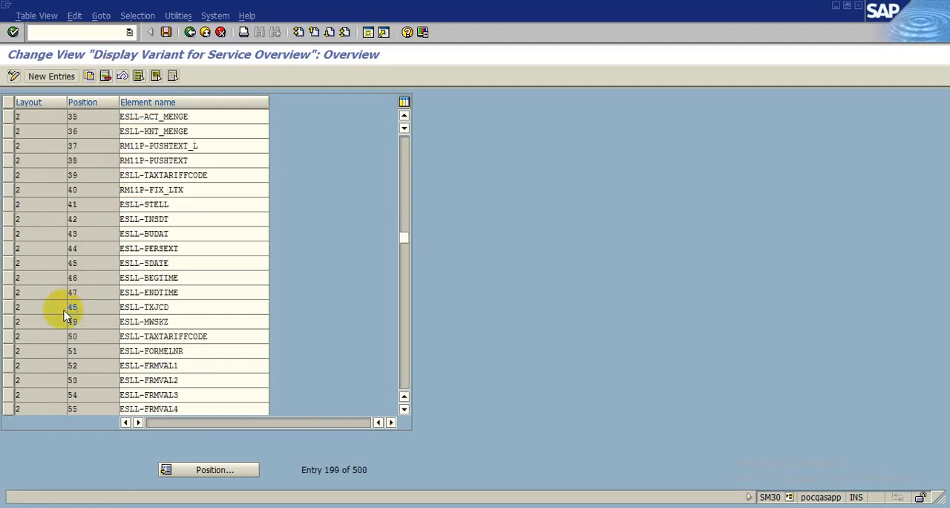
scroll(down, 3)
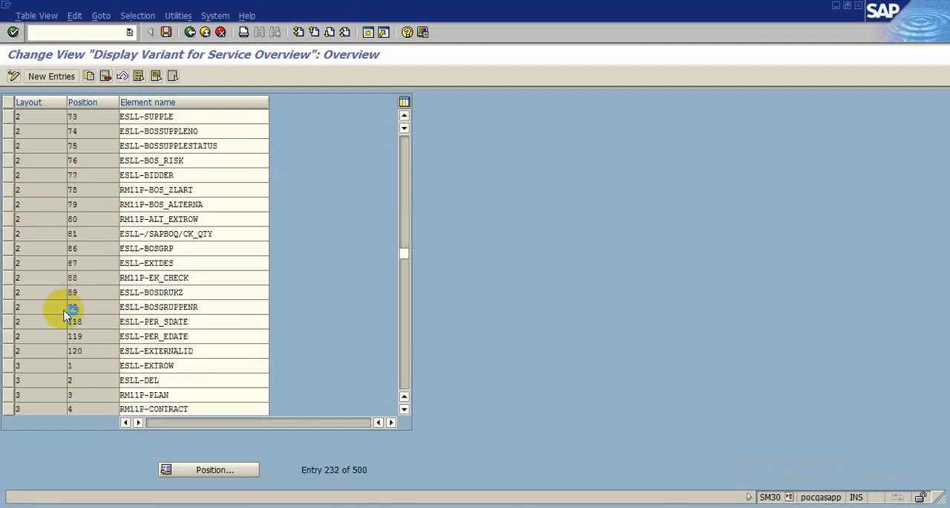
scroll(down, 3)
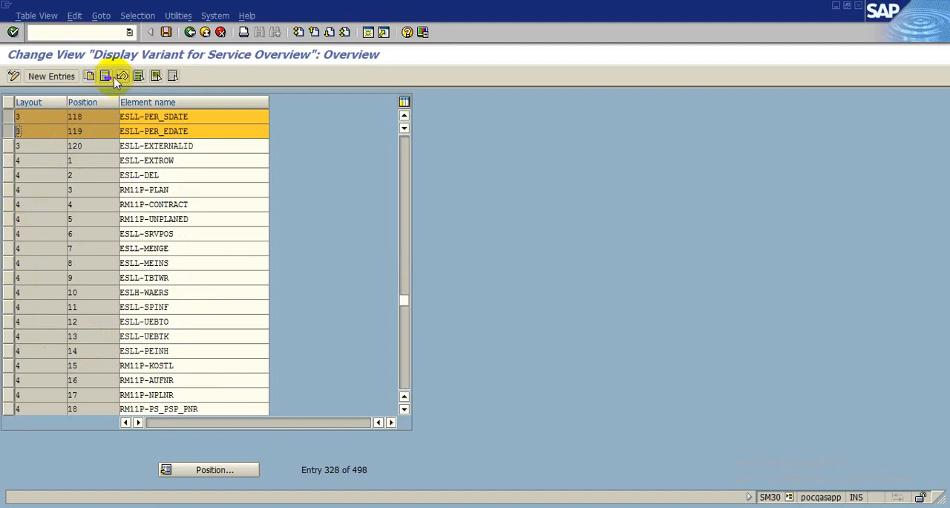
Delete the period date pairs in layouts 3 and 4, leaving 494 entries
click(122, 76)
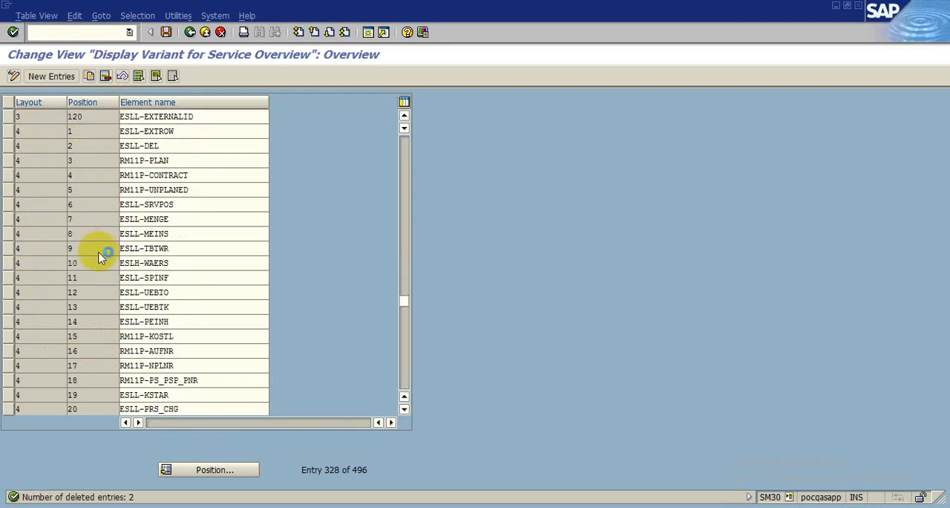
scroll(down, 3)
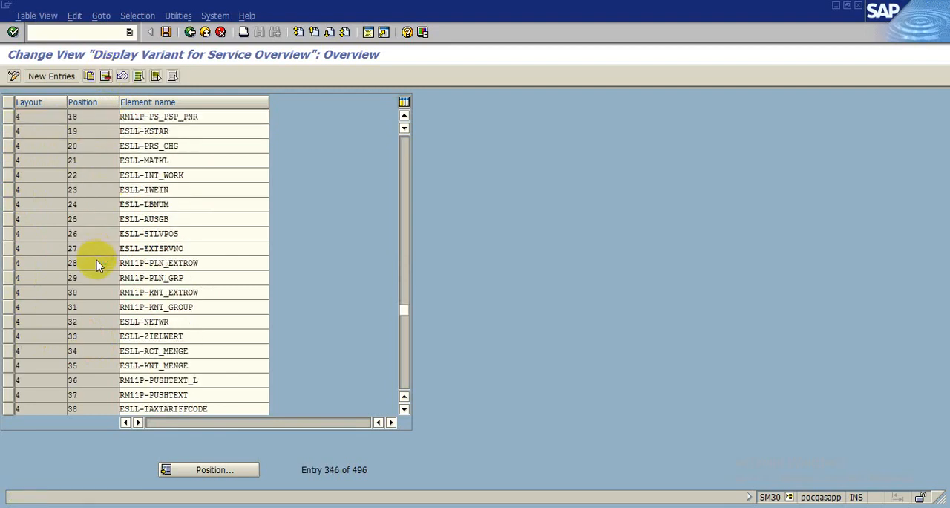
scroll(down, 3)
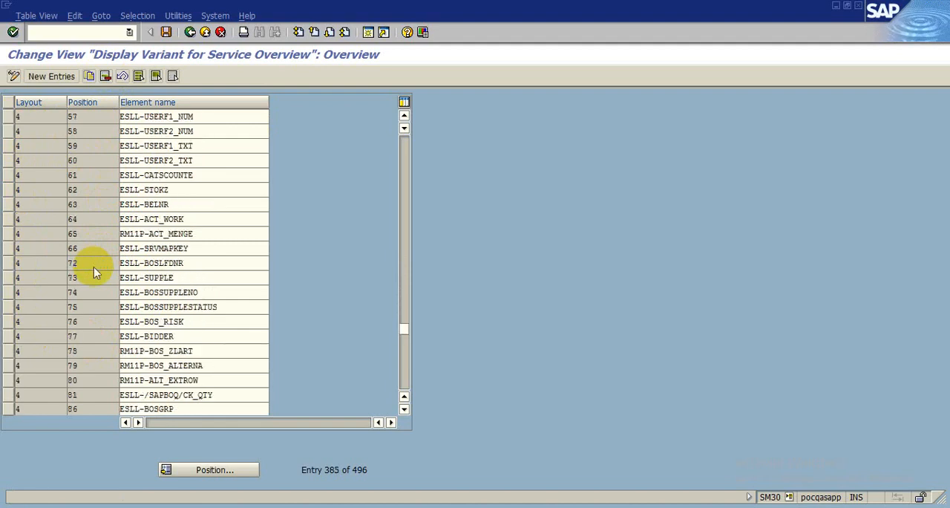
scroll(down, 3)
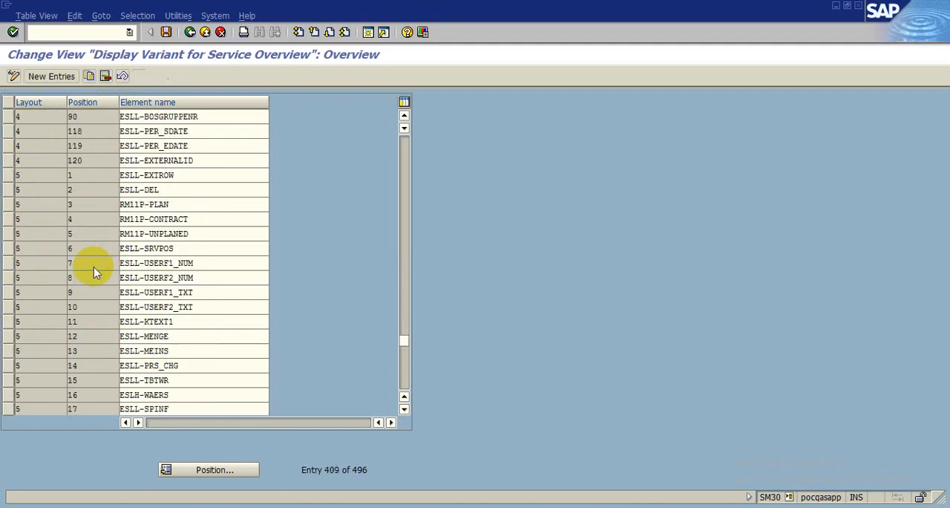
scroll(down, 3)
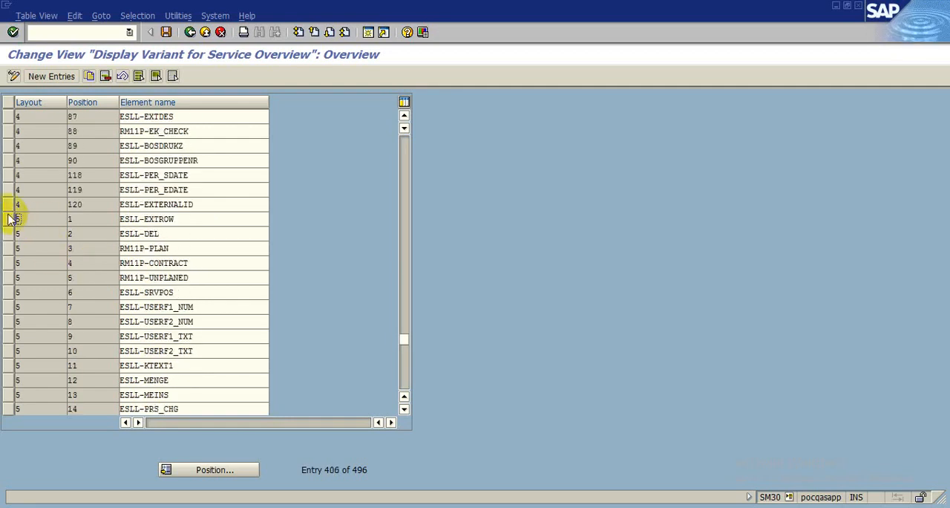
click(17, 174)
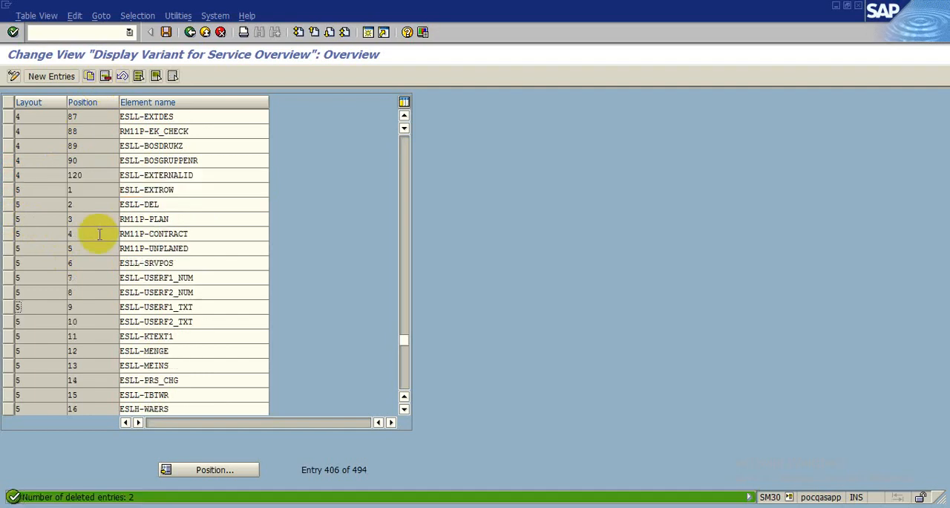
scroll(down, 3)
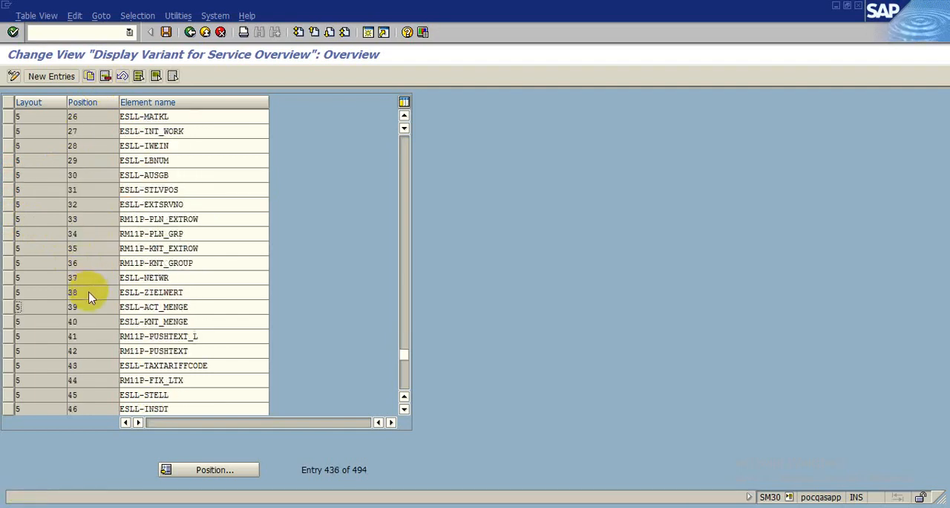
scroll(down, 3)
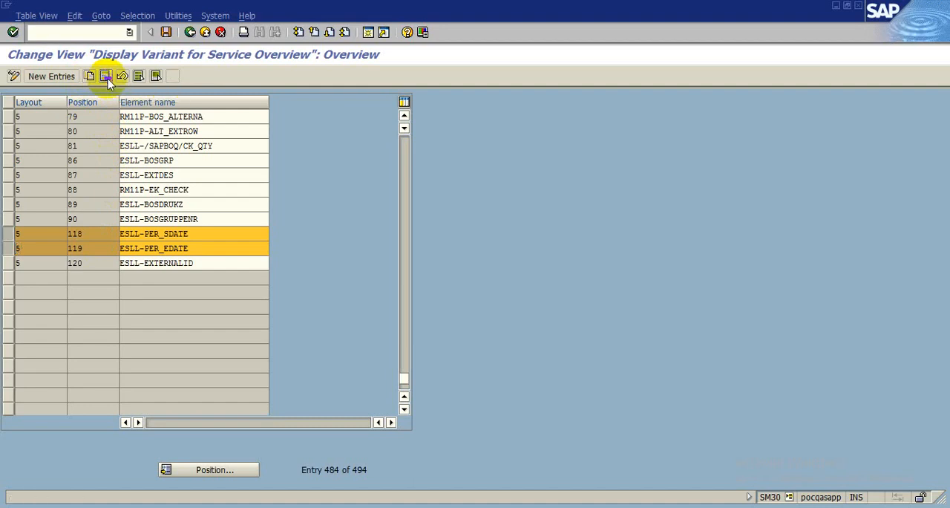
Delete layout 5's date pair, save T162V under the workbench request, and go back
click(105, 76)
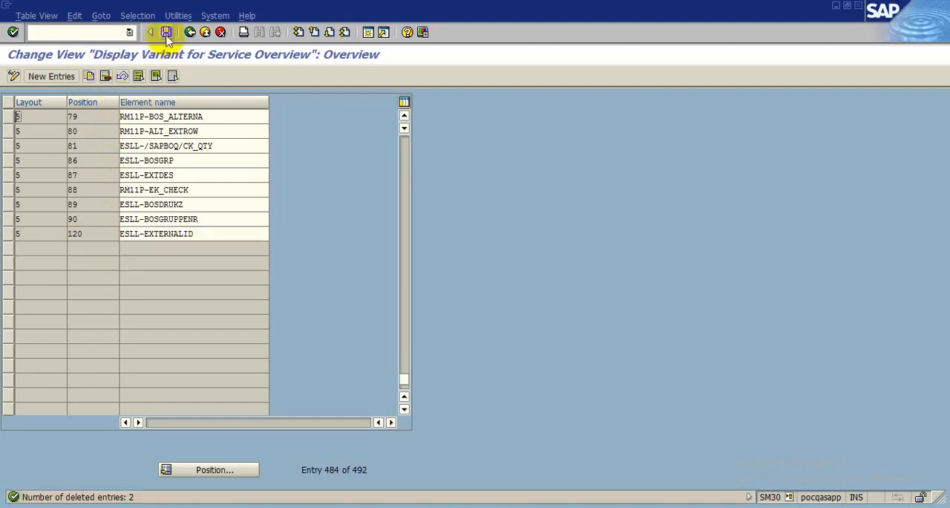
click(166, 32)
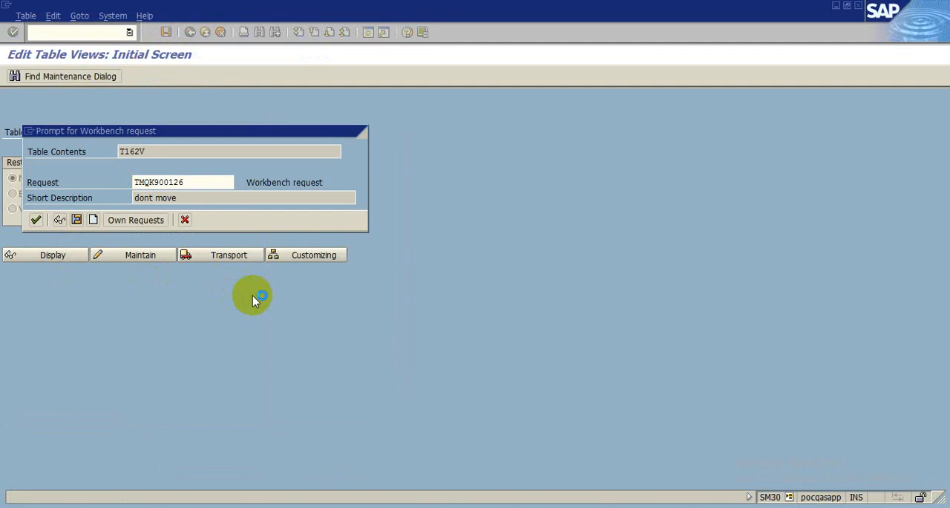
click(35, 219)
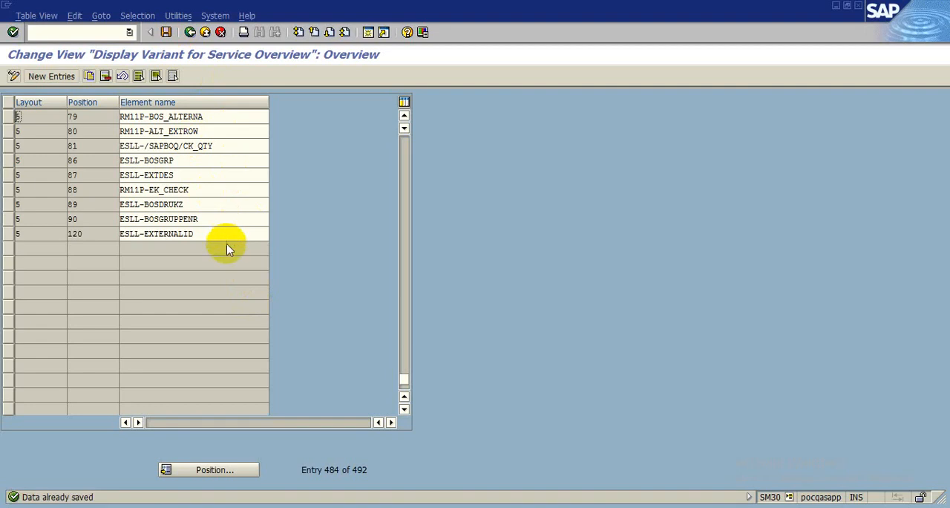
click(190, 32)
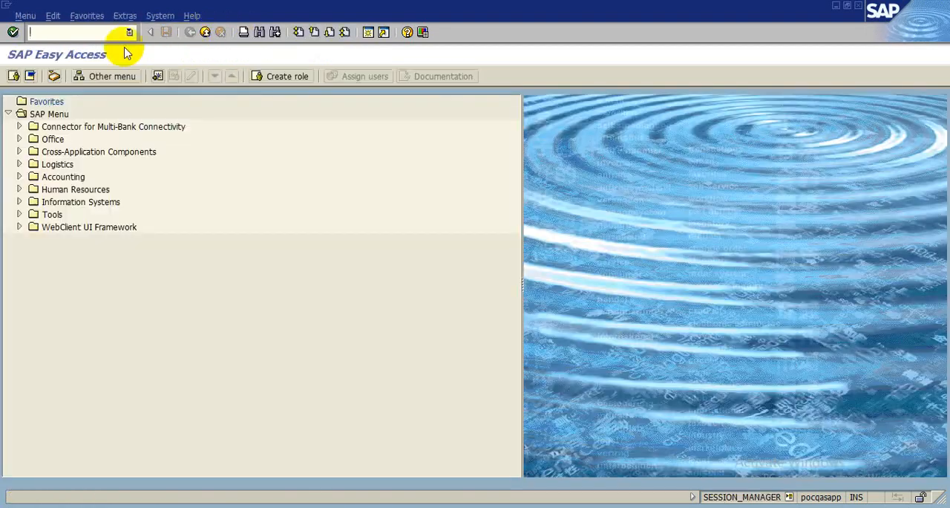
Rerun ML81N to confirm the Service Entry Sheet opens without the customizing error
text(M)
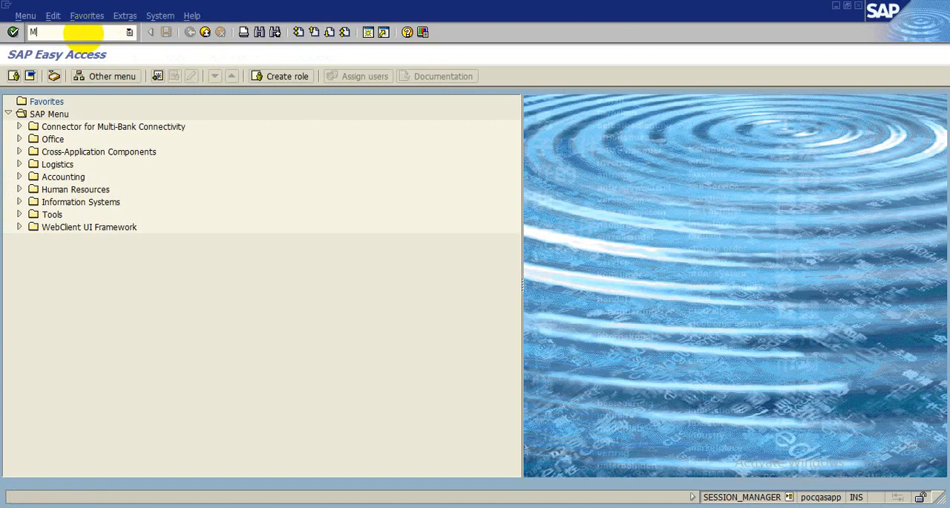
text(L81N)
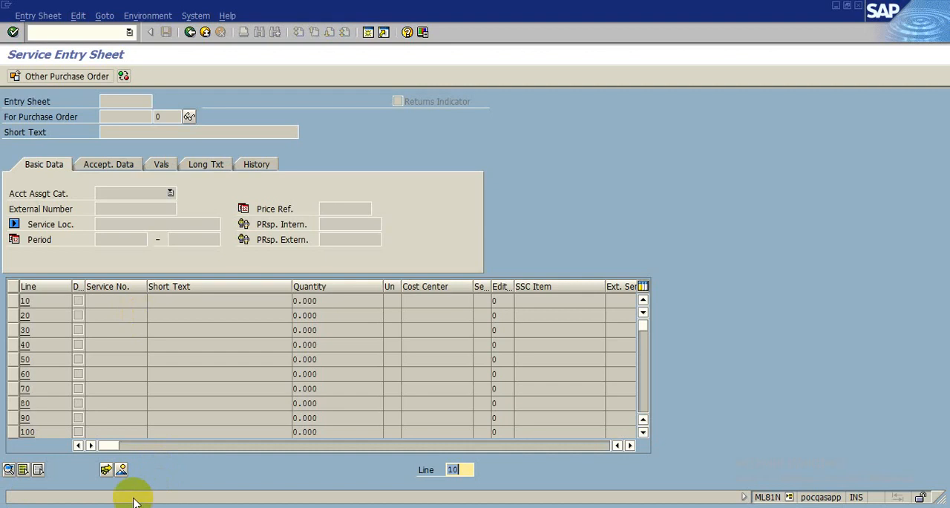
mouse_move(63, 498)
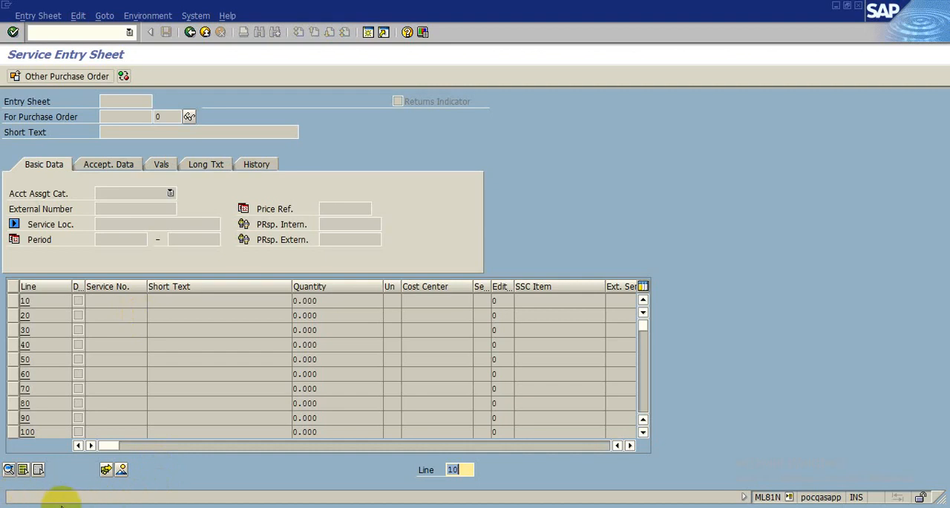
mouse_move(239, 474)
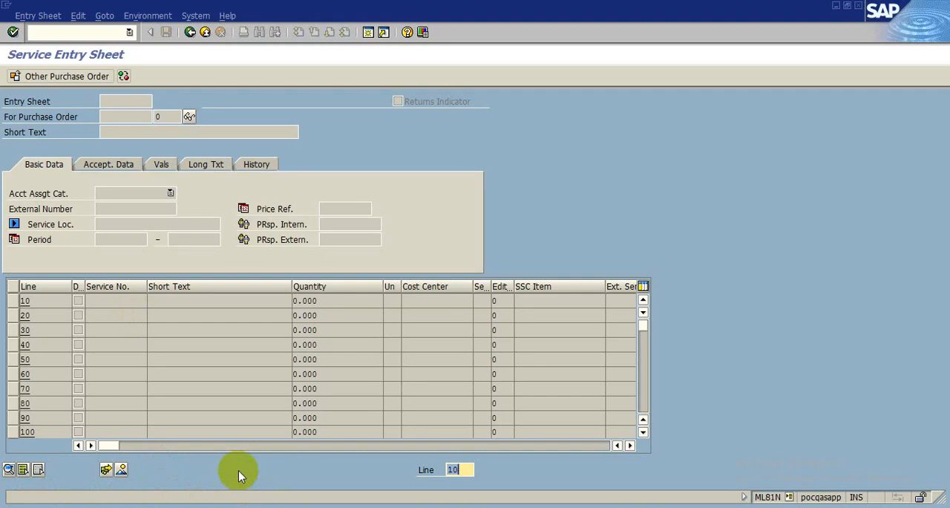
mouse_move(272, 469)
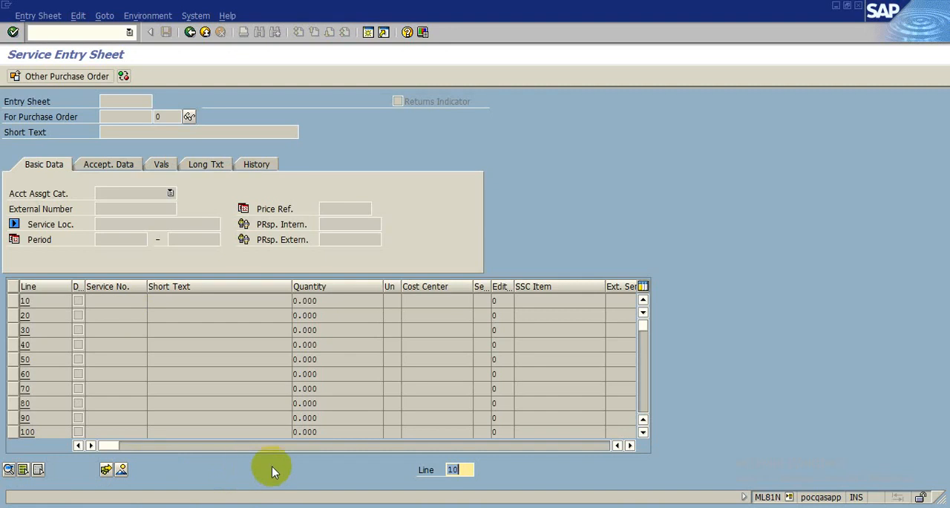